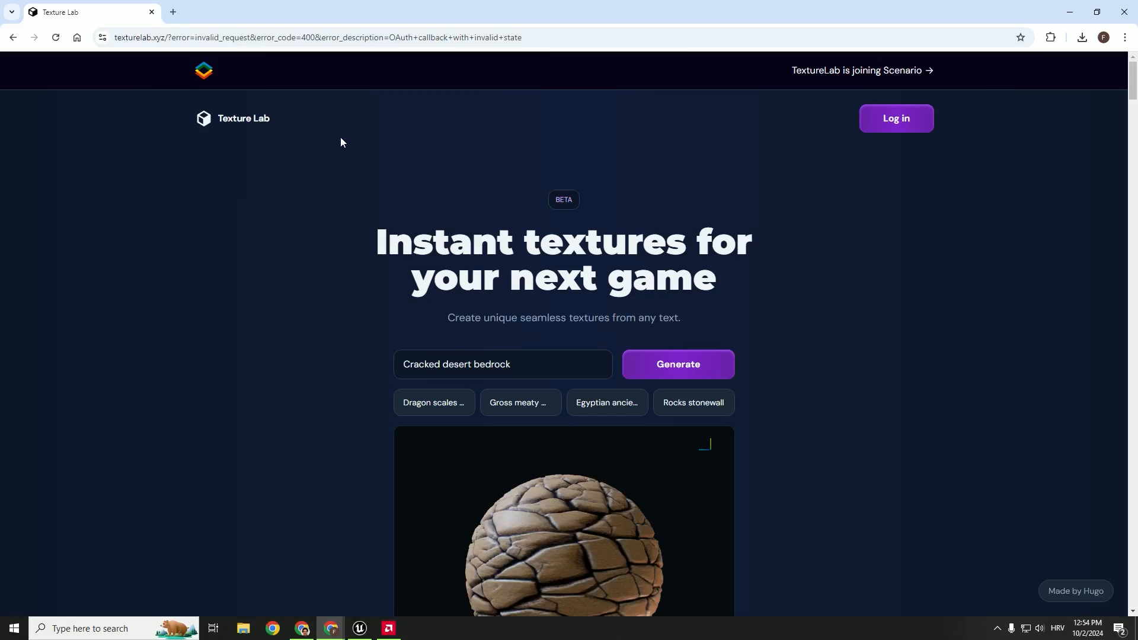
mouse_move(283, 103)
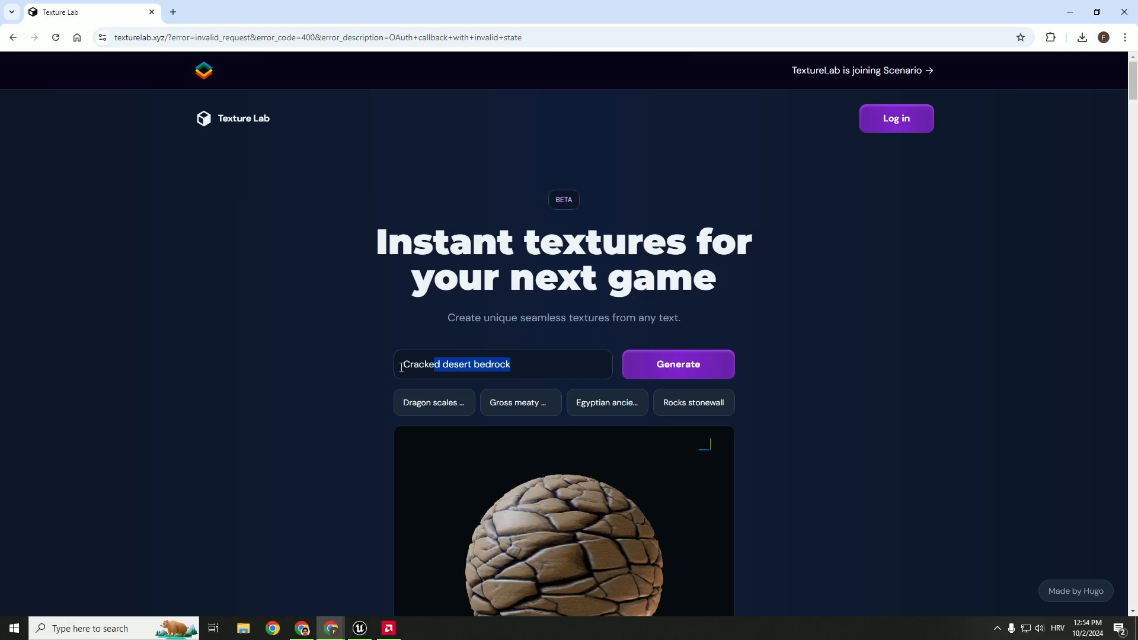
Step: Check the buy-credits page from the texture listing, then return to the bedrock texture page
scroll("down", 3)
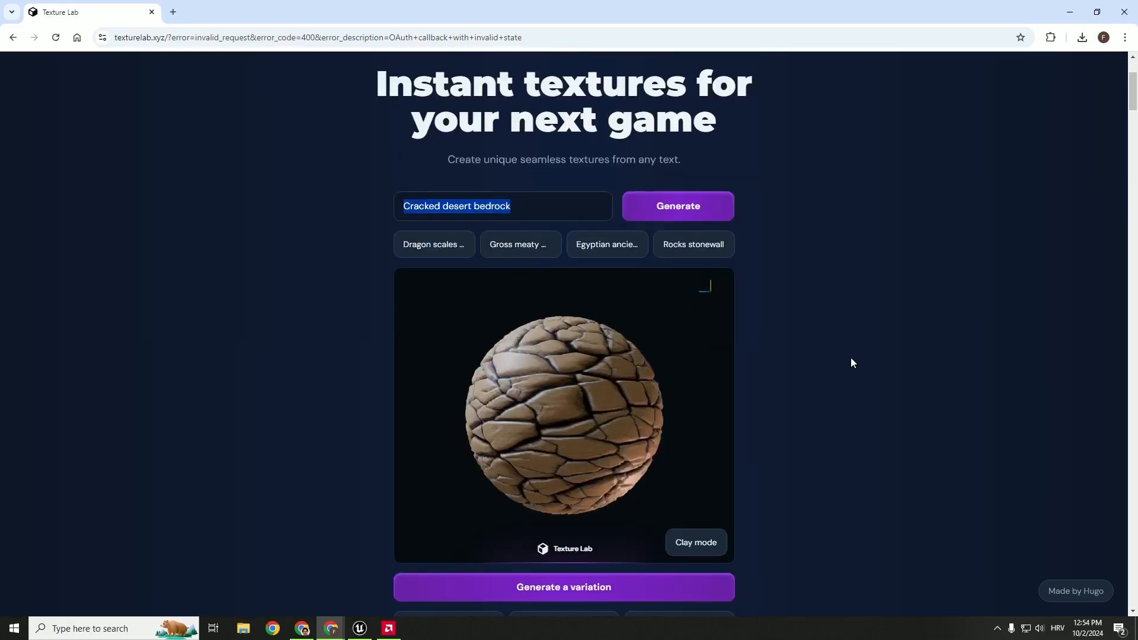
mouse_move(670, 320)
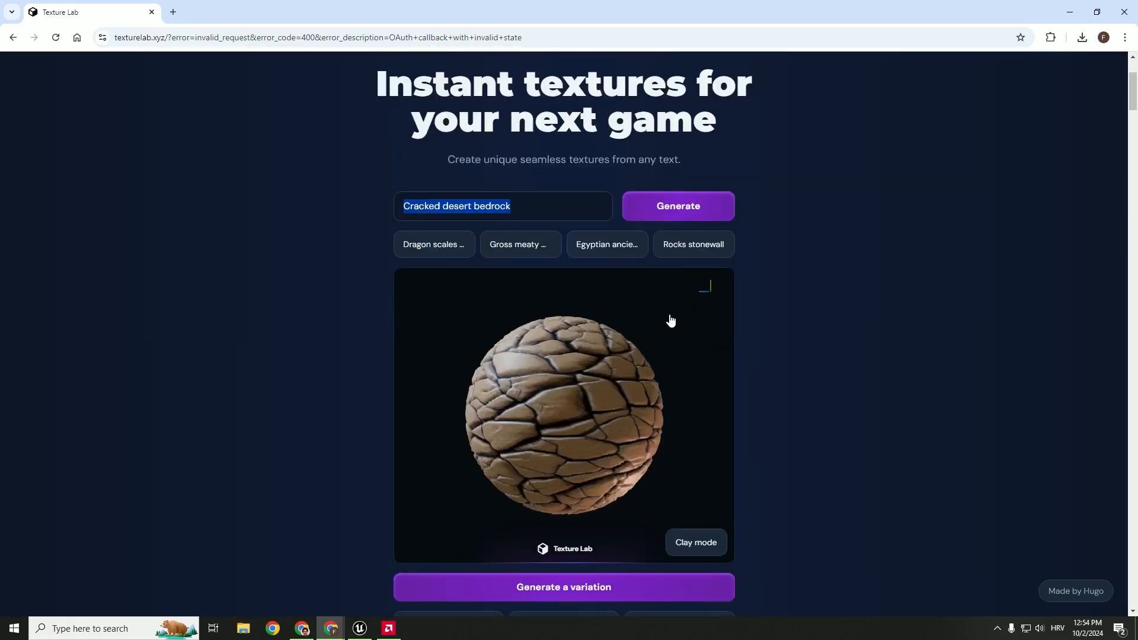
scroll("down", 3)
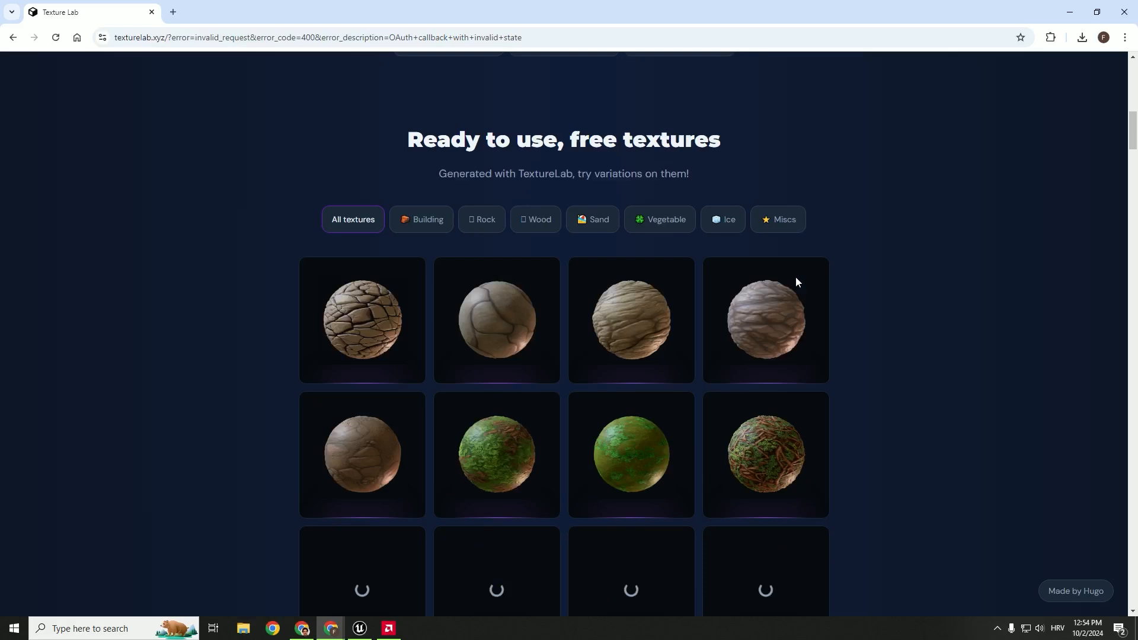
scroll("down", 3)
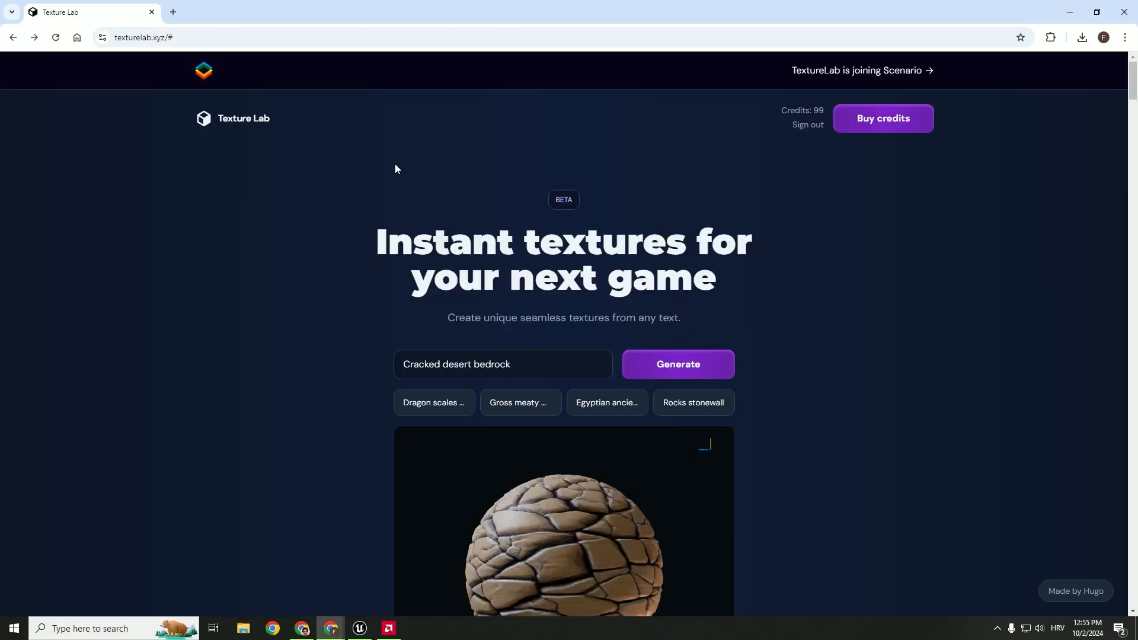
mouse_move(819, 123)
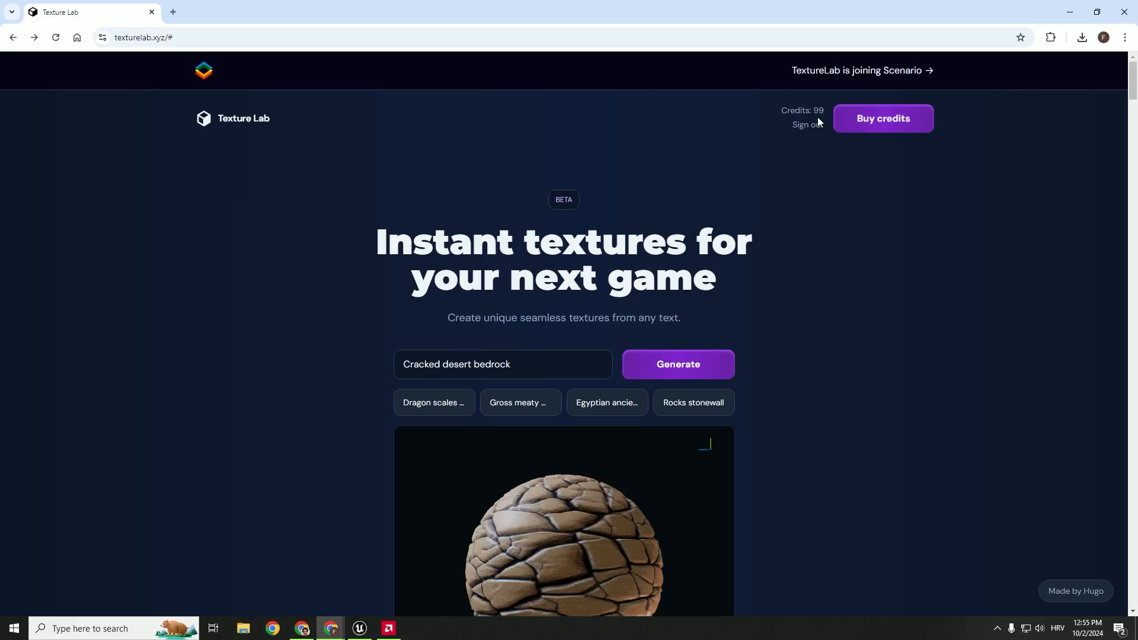
mouse_move(606, 309)
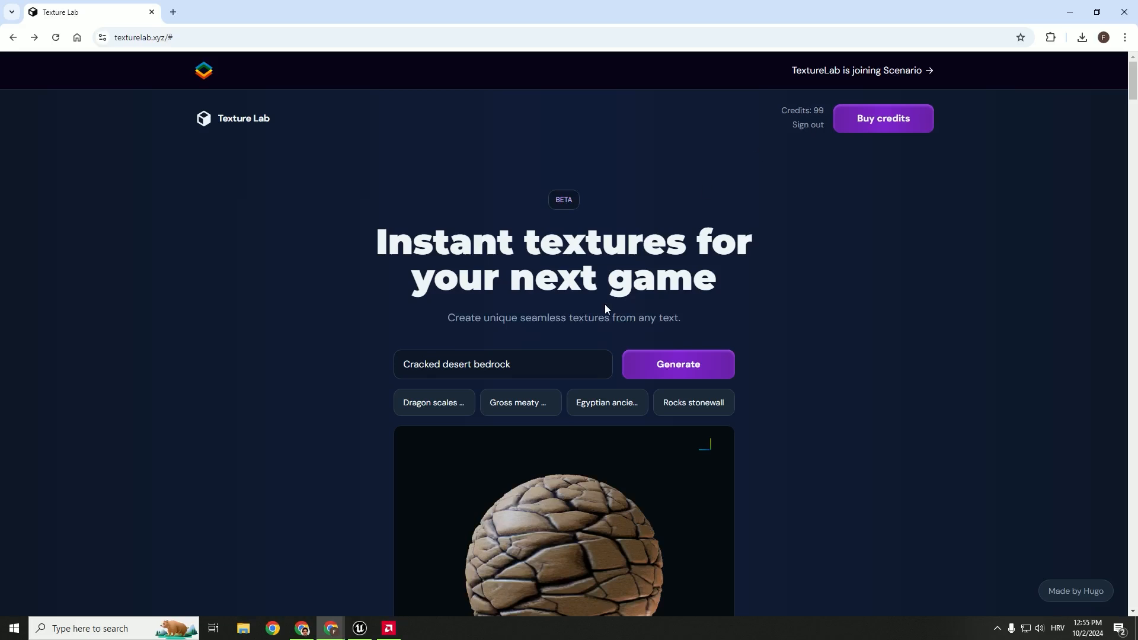
mouse_move(882, 122)
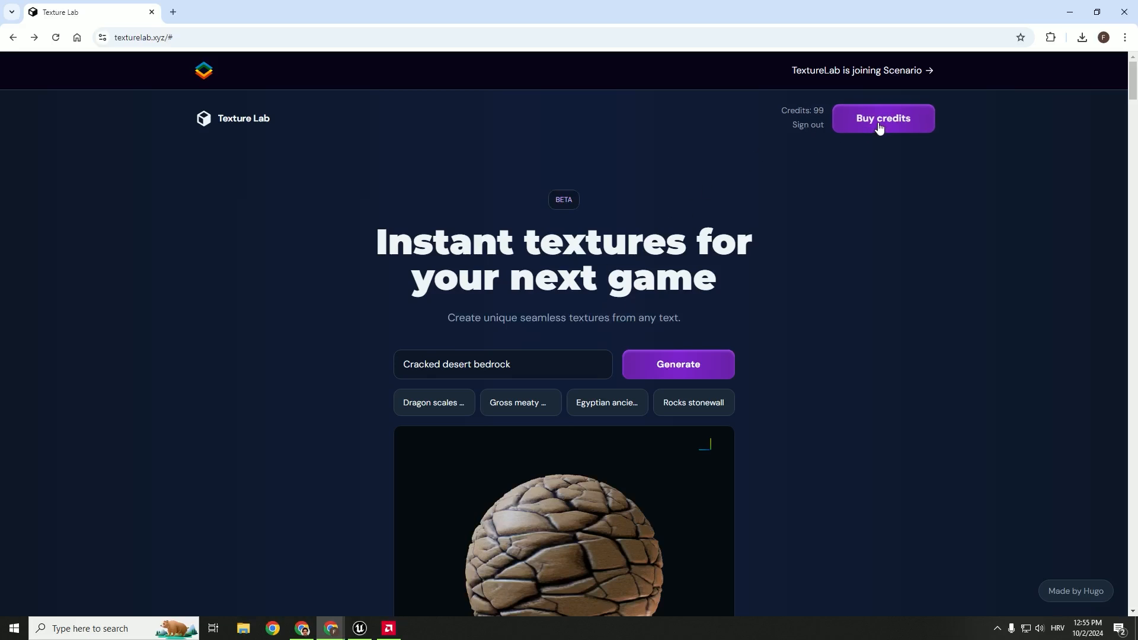
left_click(882, 119)
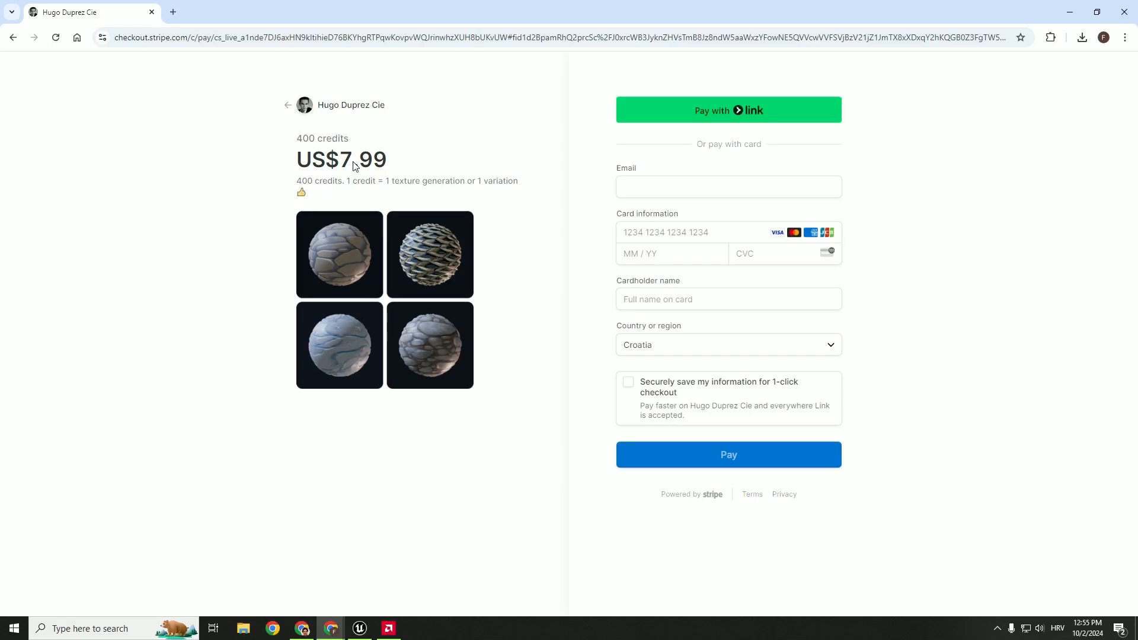
mouse_move(393, 187)
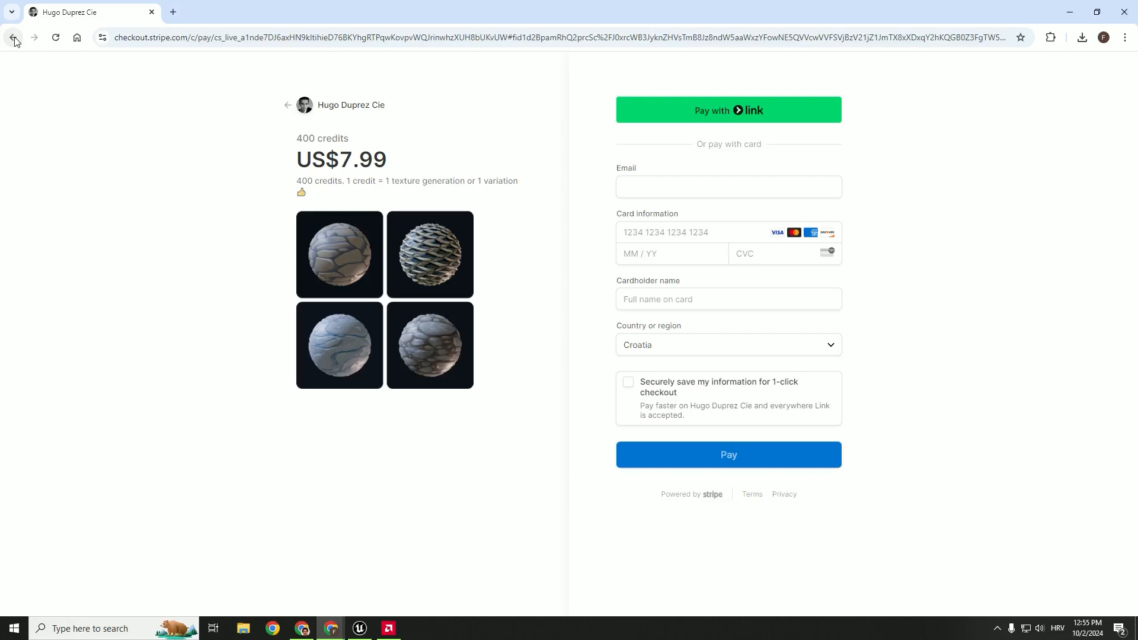
left_click(13, 37)
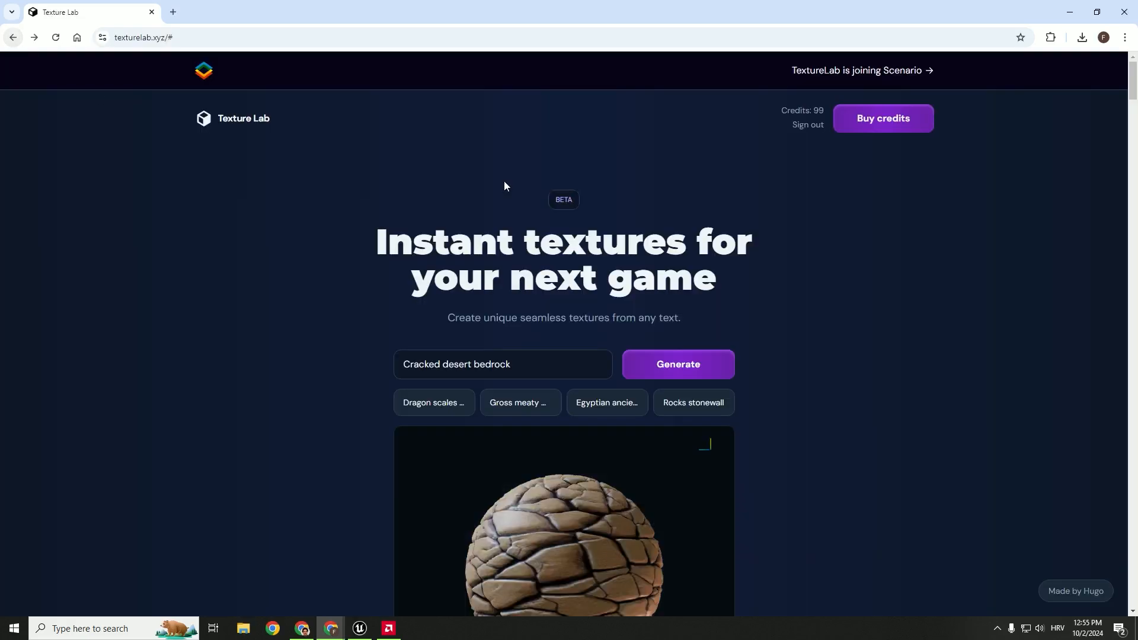
mouse_move(469, 268)
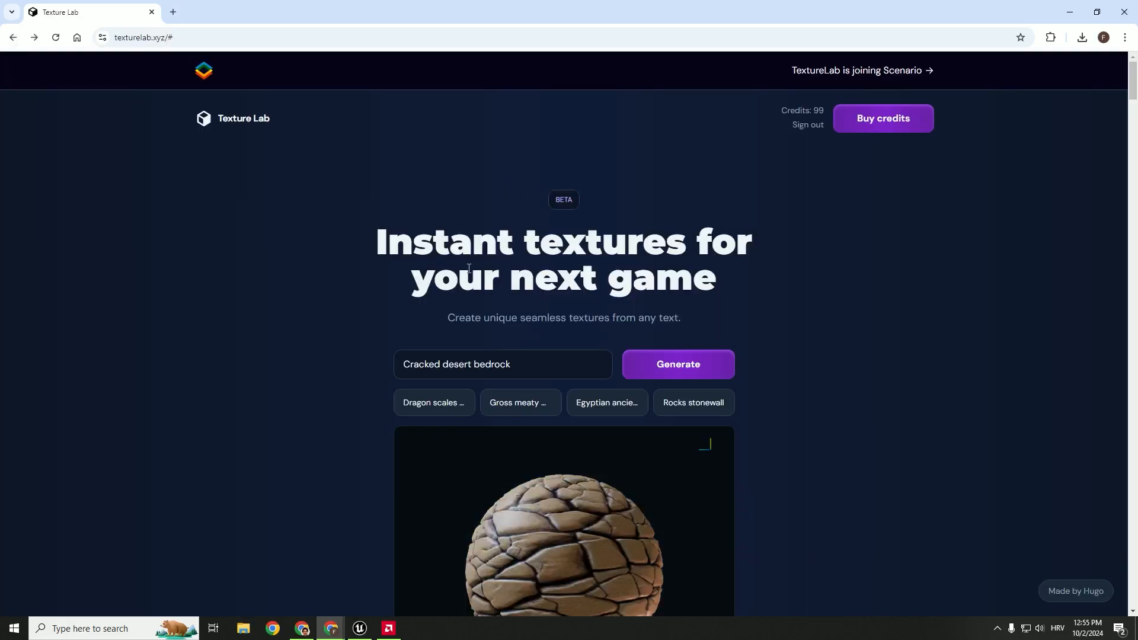
Step: Save the bedrock diffuse and normal maps as PNGs into Desktop\texture
scroll("down", 3)
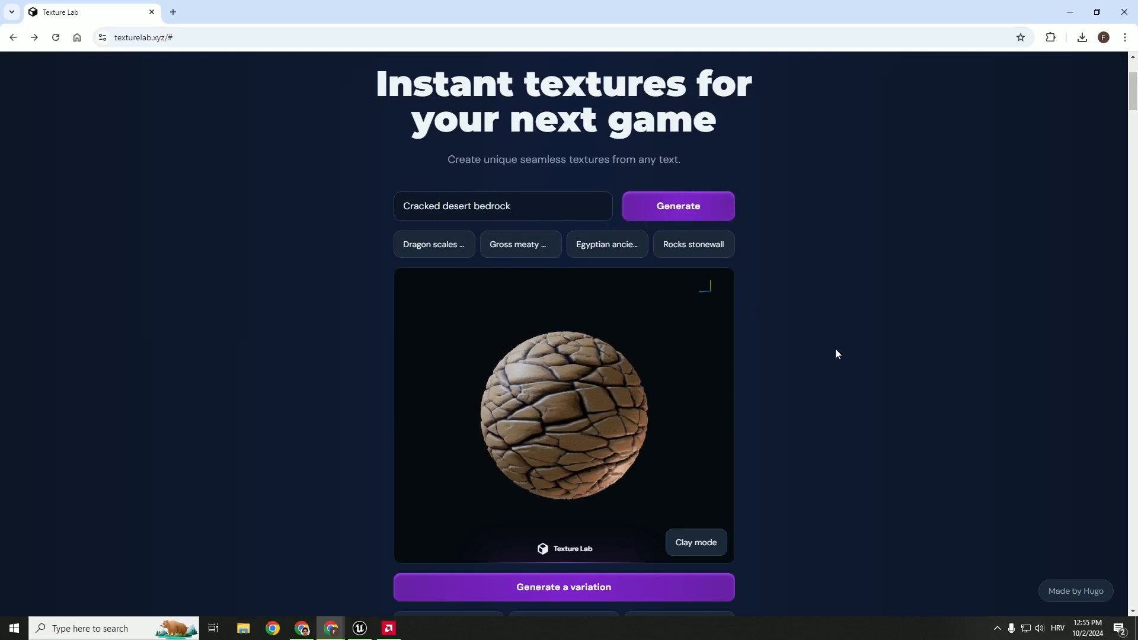
scroll("down", 3)
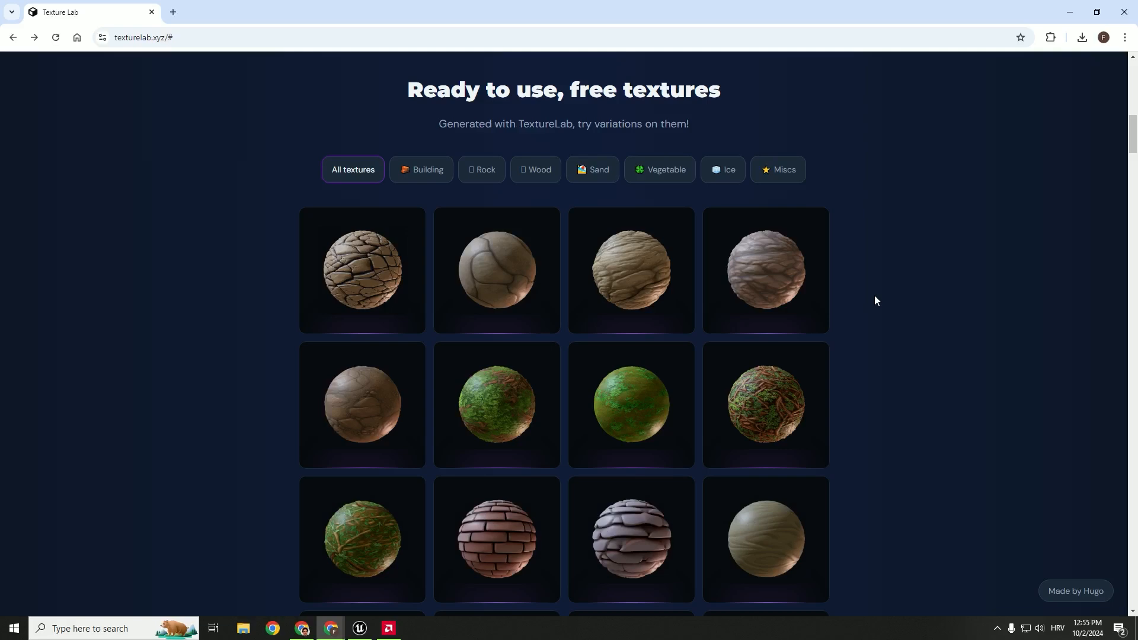
scroll("down", 3)
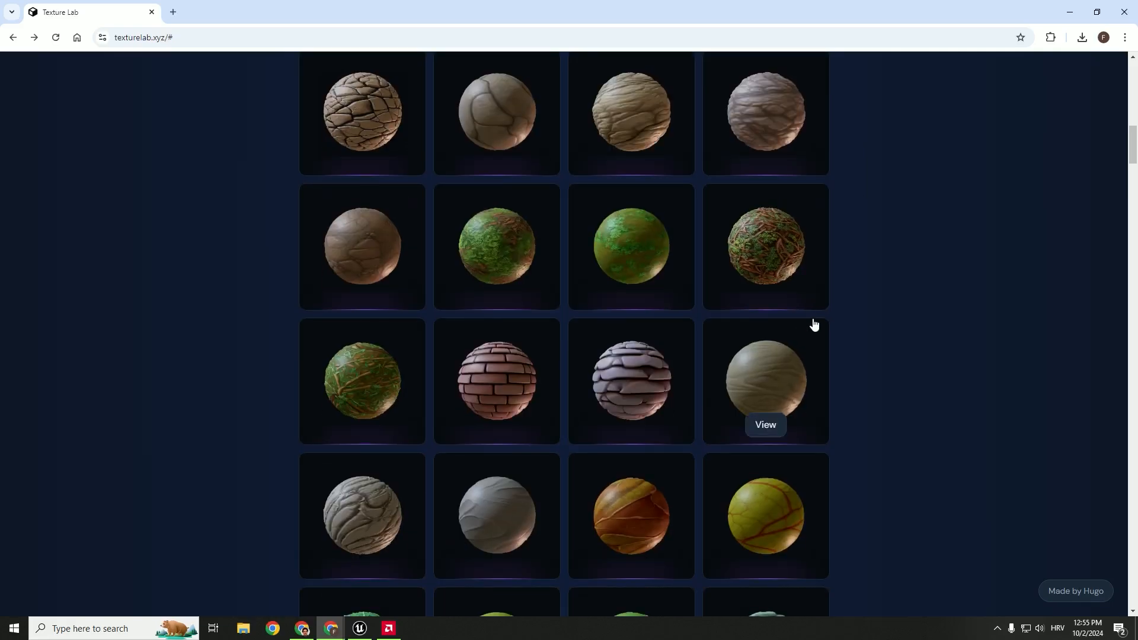
scroll("down", 3)
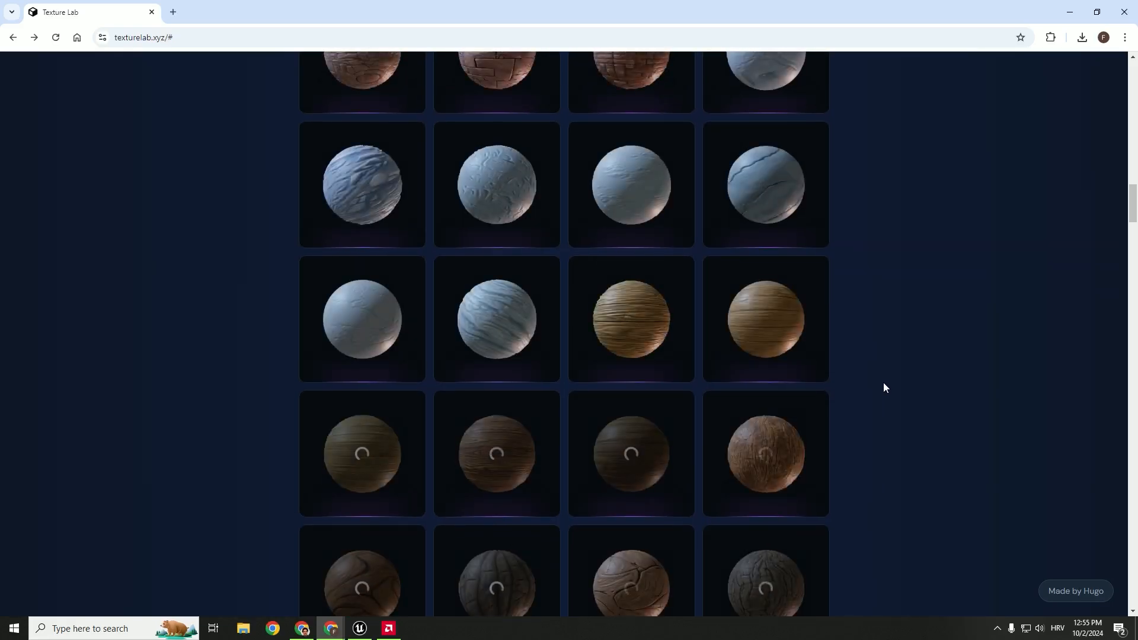
scroll("up", 3)
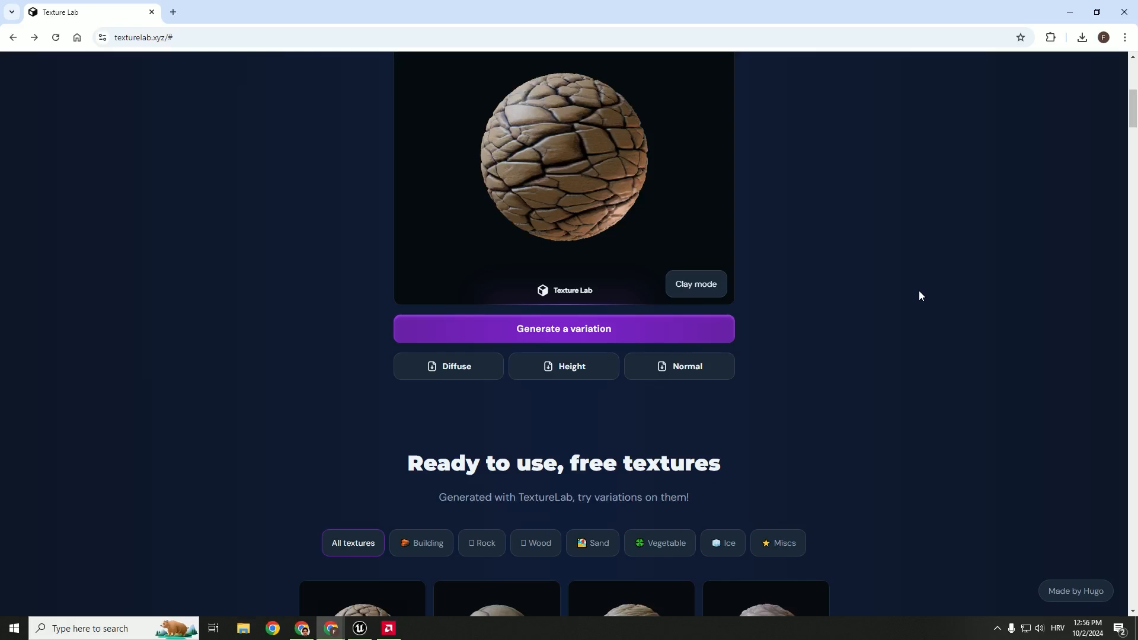
scroll("up", 3)
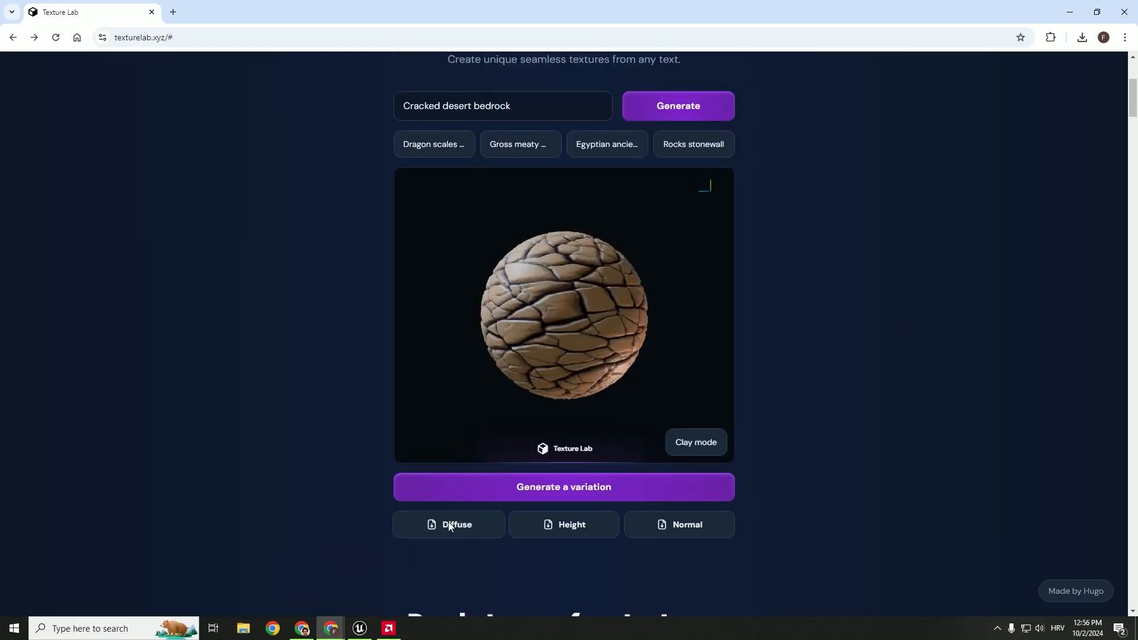
left_click(448, 527)
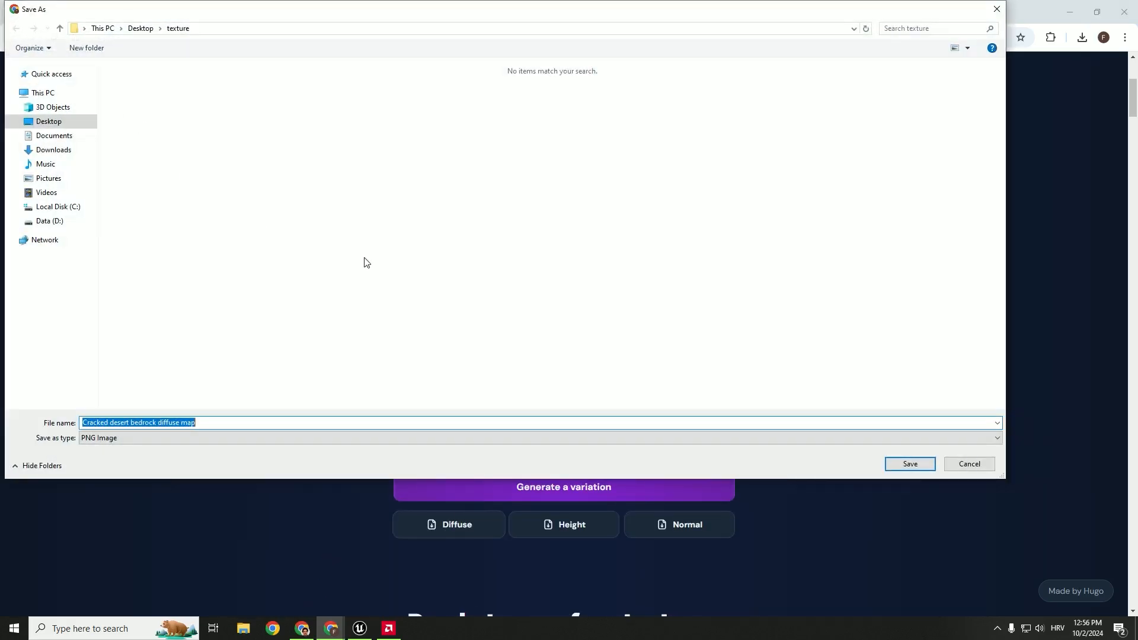
left_click(908, 464)
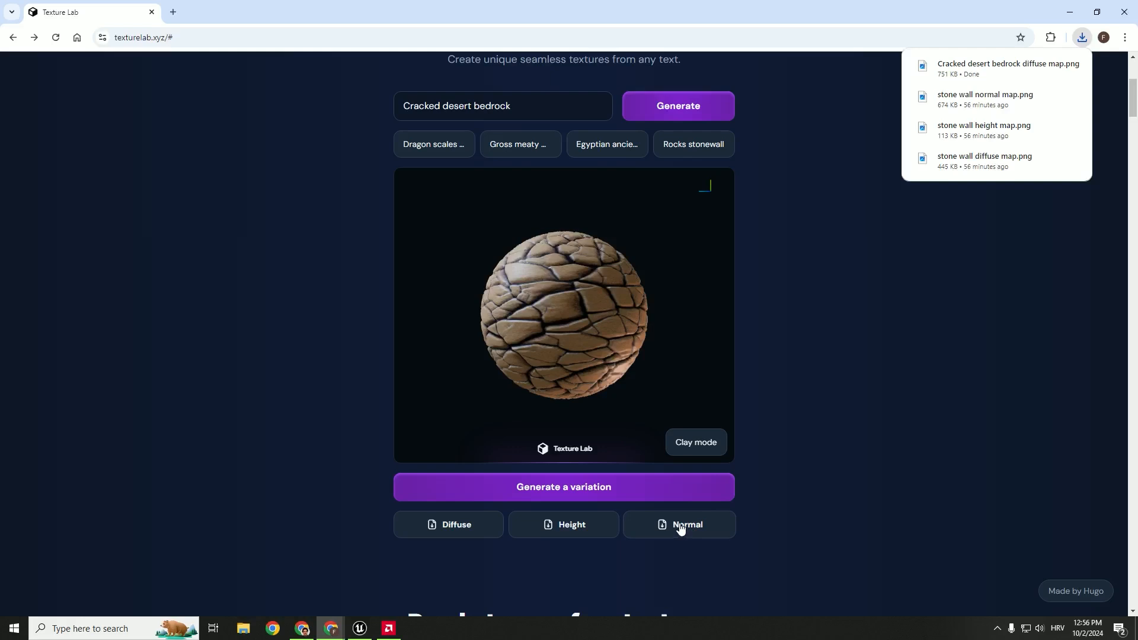
left_click(685, 528)
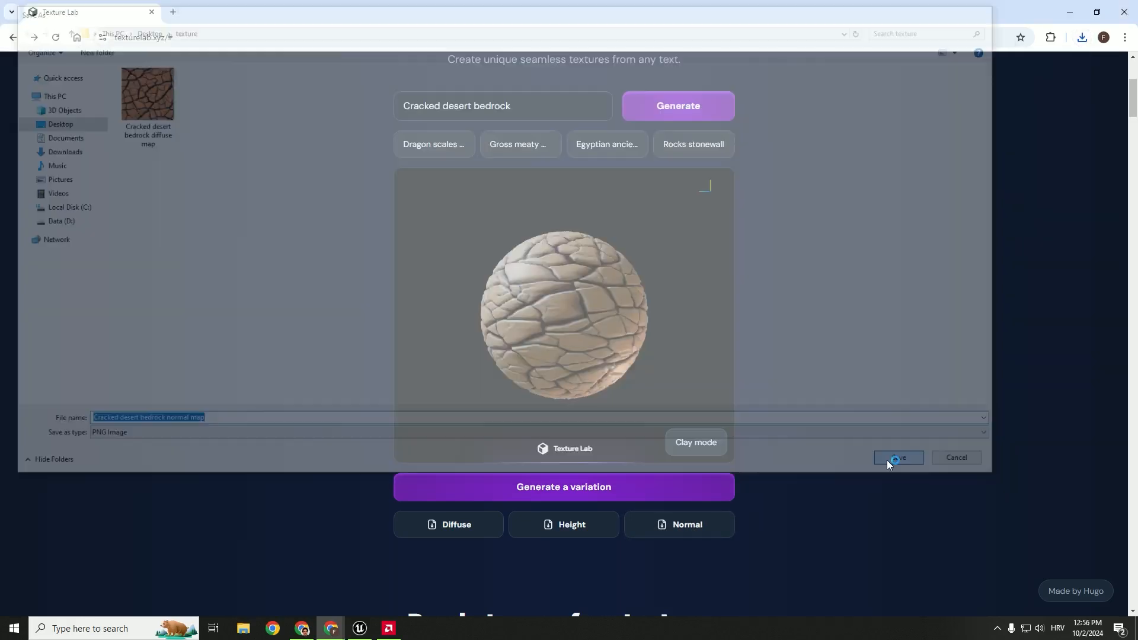
left_click(898, 457)
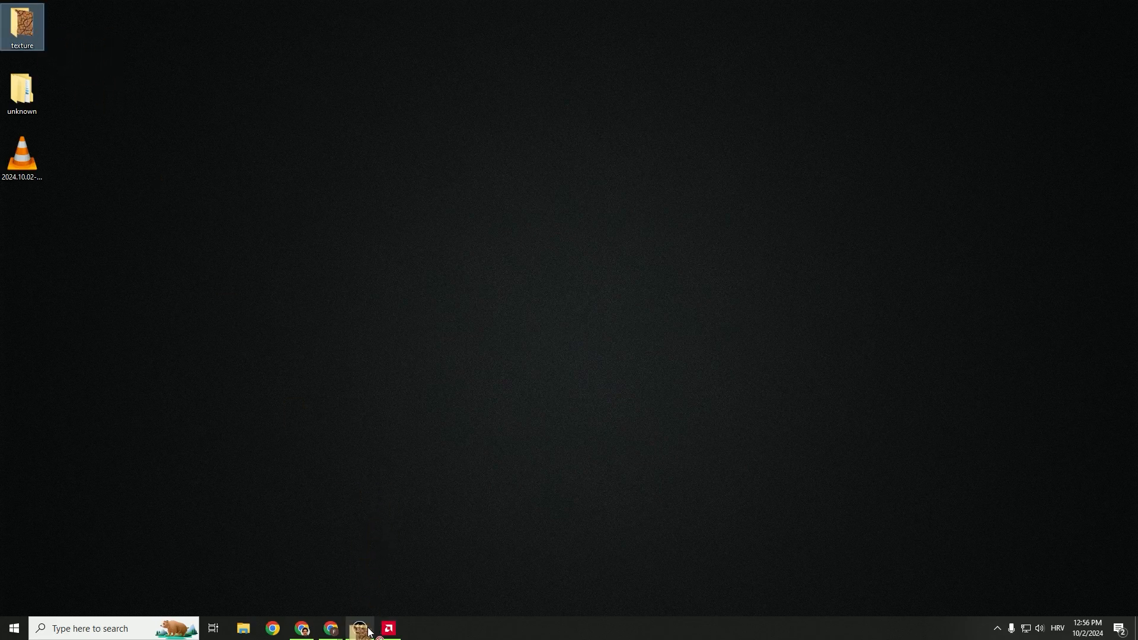
Step: Back in Unreal, place a new Cube in the level from Quickly Add to Project
left_click(358, 633)
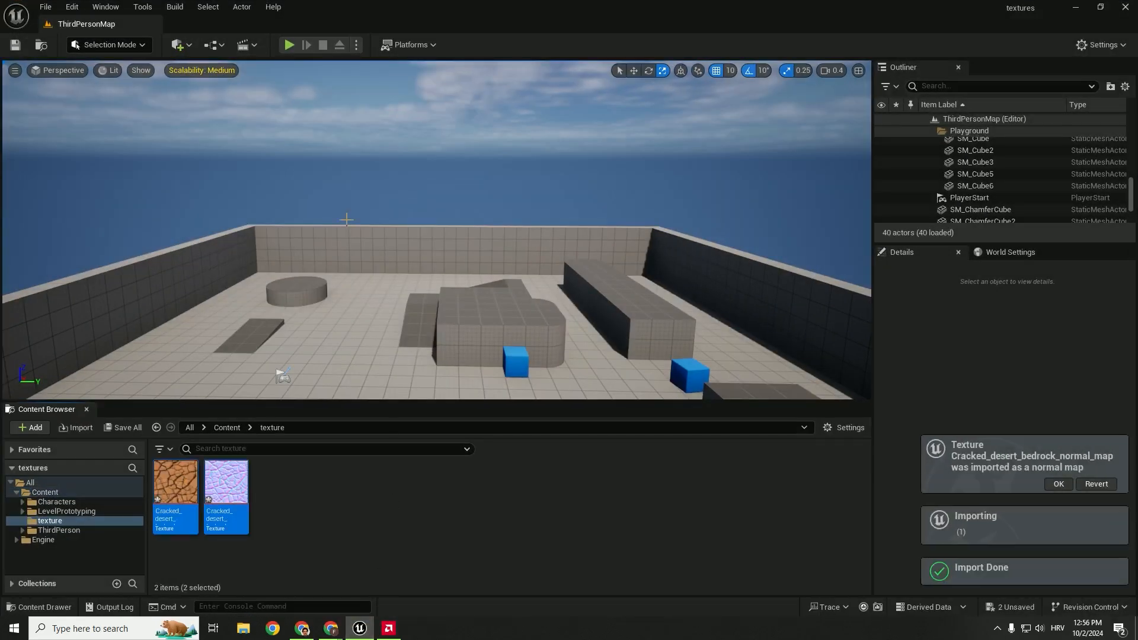
left_click(177, 44)
type("cube")
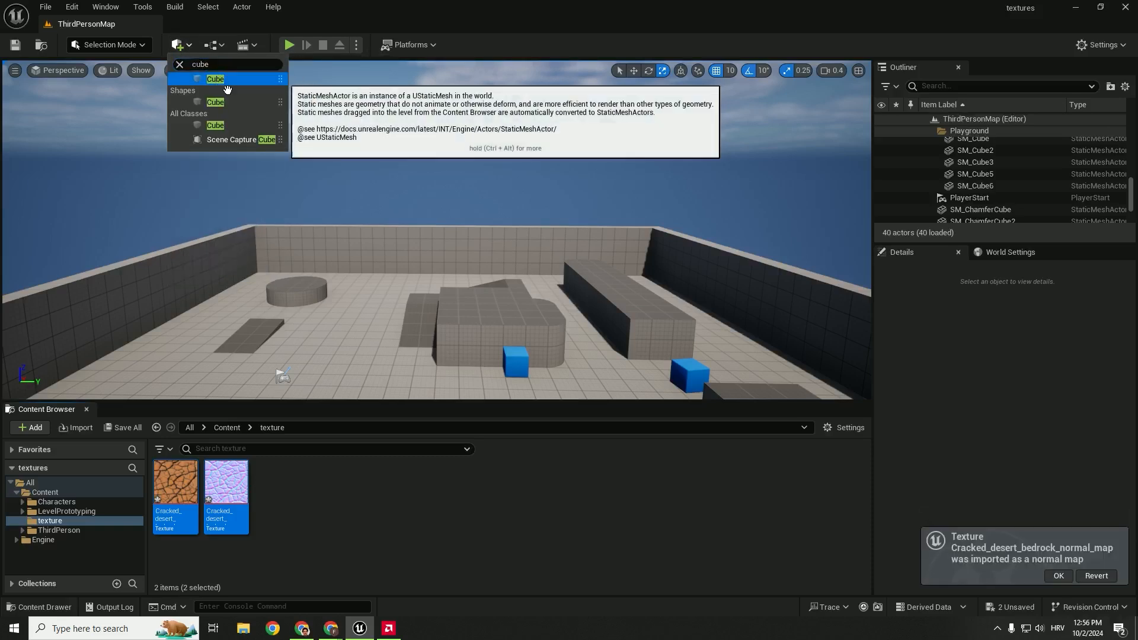
left_click(214, 78)
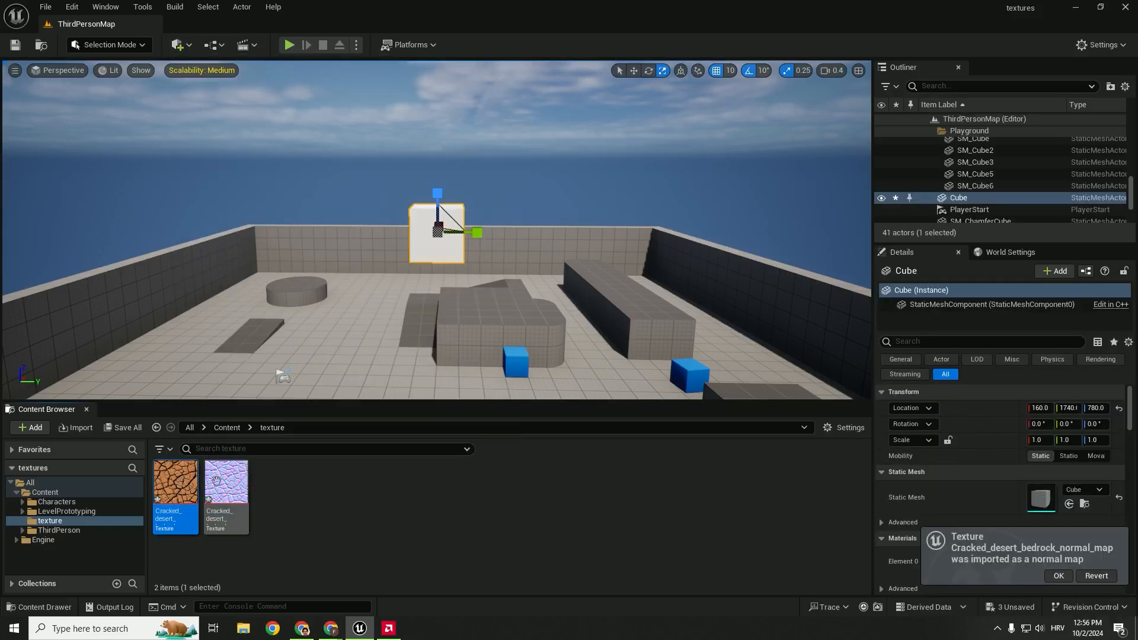
Step: Add a new Material asset and wire the bedrock normal map into its Normal input
left_click(29, 428)
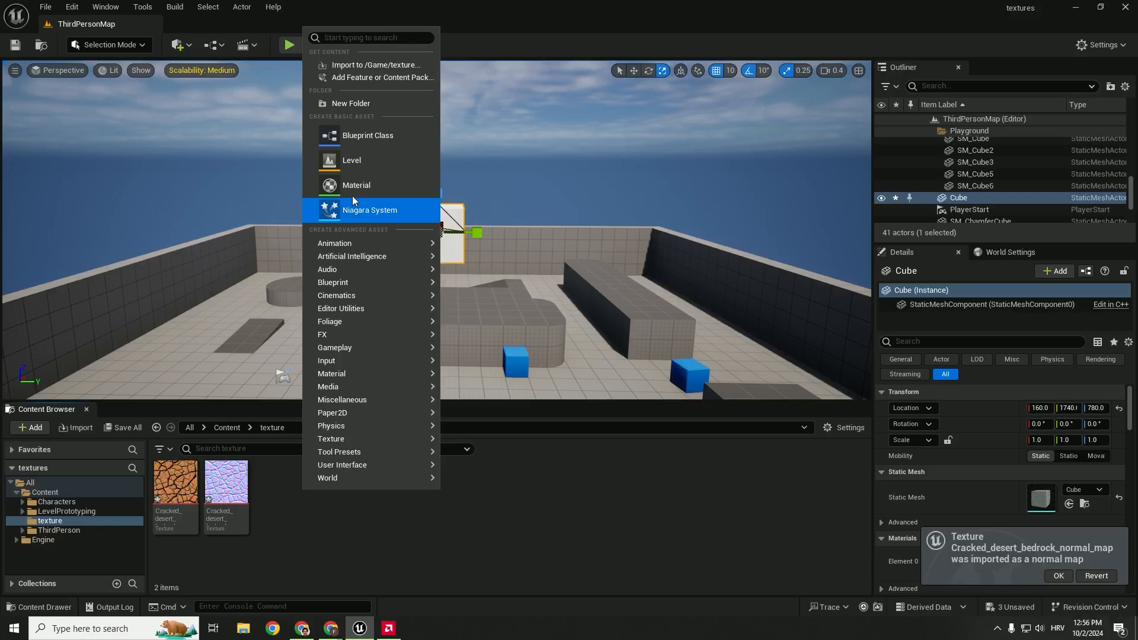
left_click(357, 184)
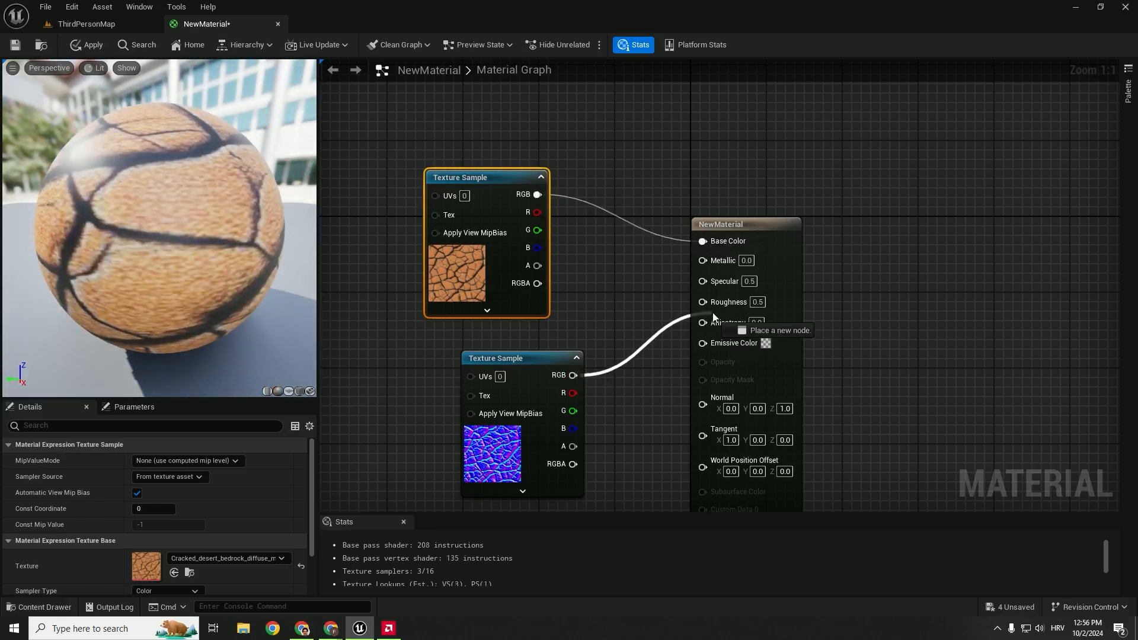
left_click(86, 24)
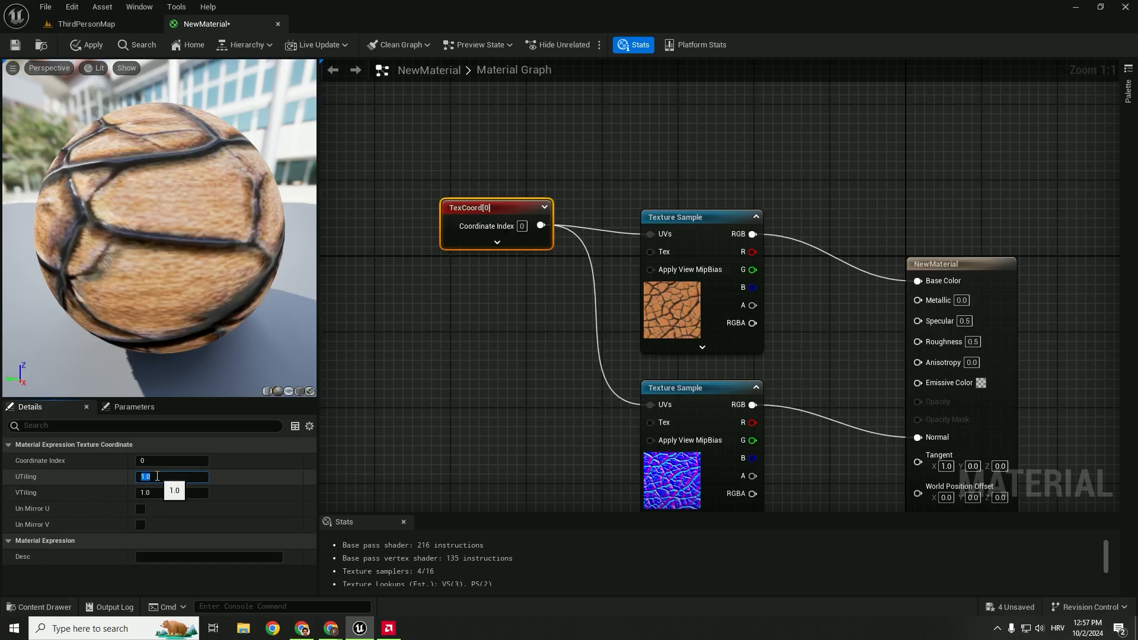
Step: Set the TexCoord node's UTiling so the bedrock texture repeats across the cube
left_click(91, 43)
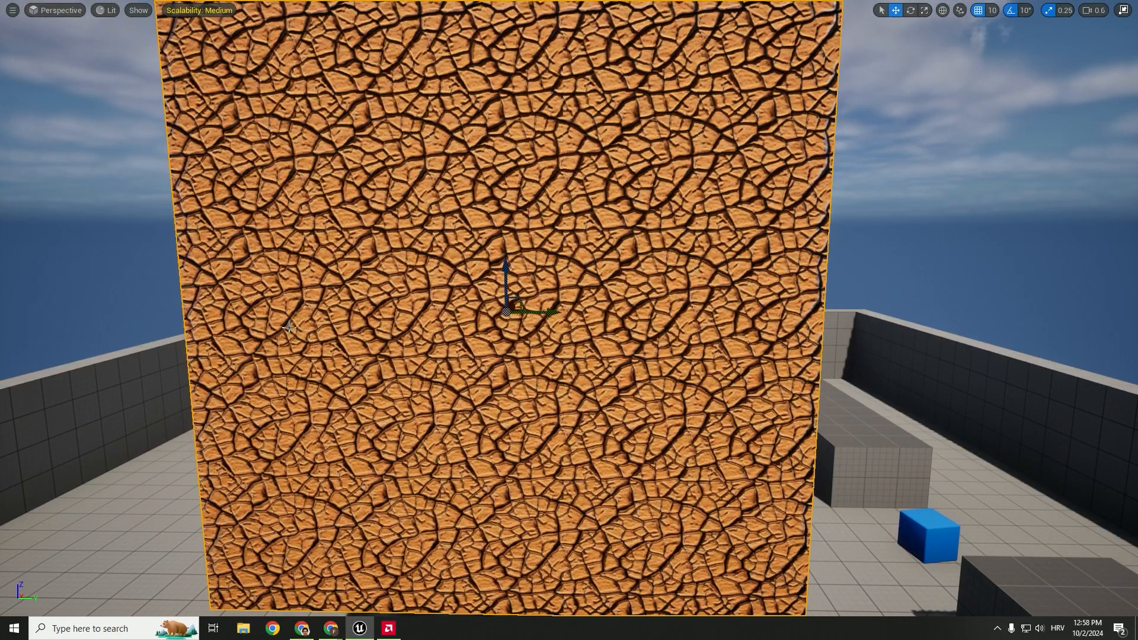
mouse_move(548, 437)
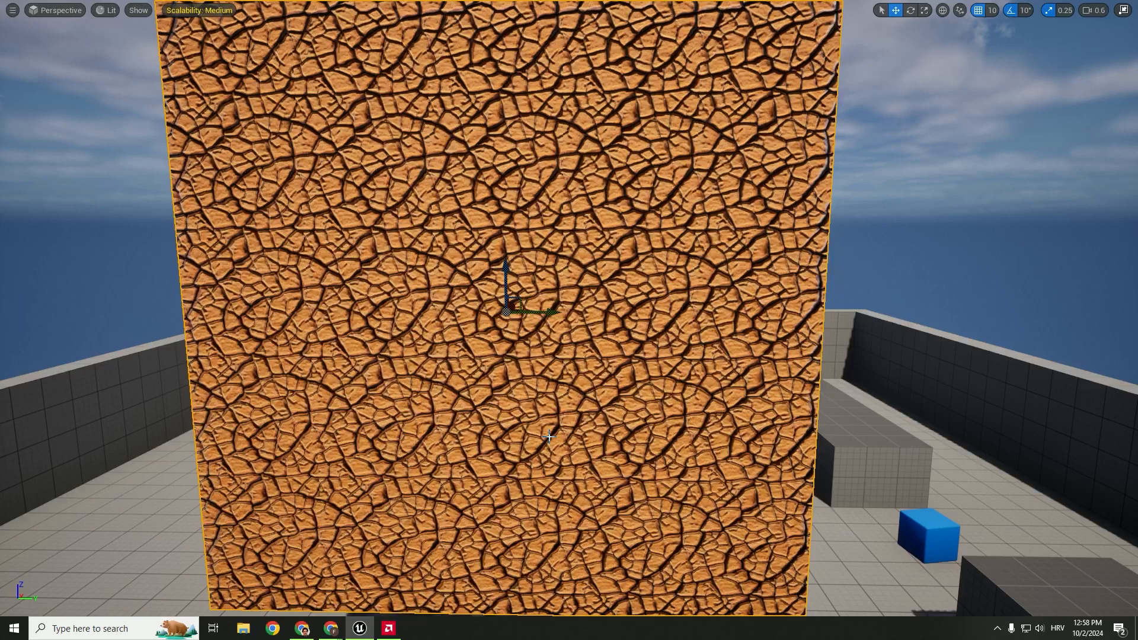